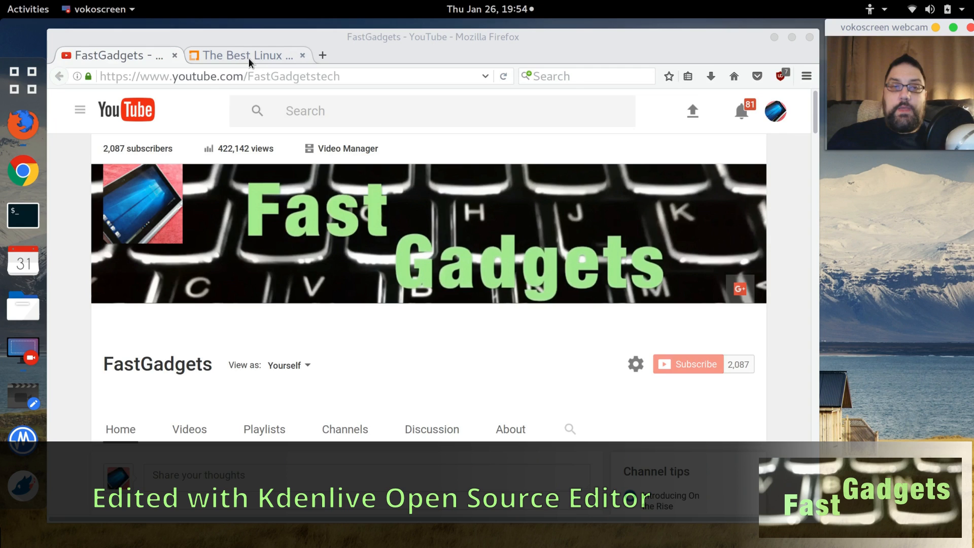
# Switch to the 'The Best Linux Distros for 2017' article tab
pyautogui.click(242, 56)
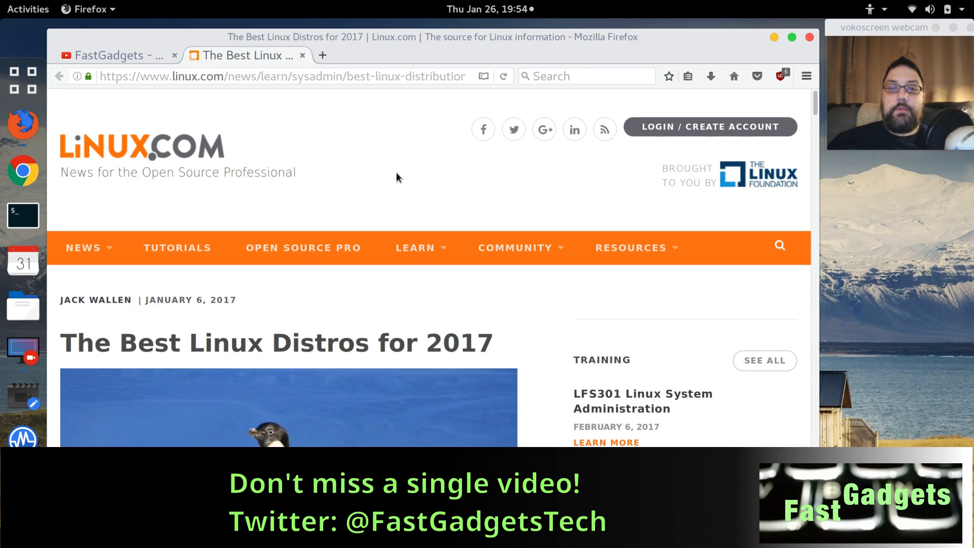
# Scroll past the header and penguin image through the Parrot Linux sysadmin section
pyautogui.scroll(-3)
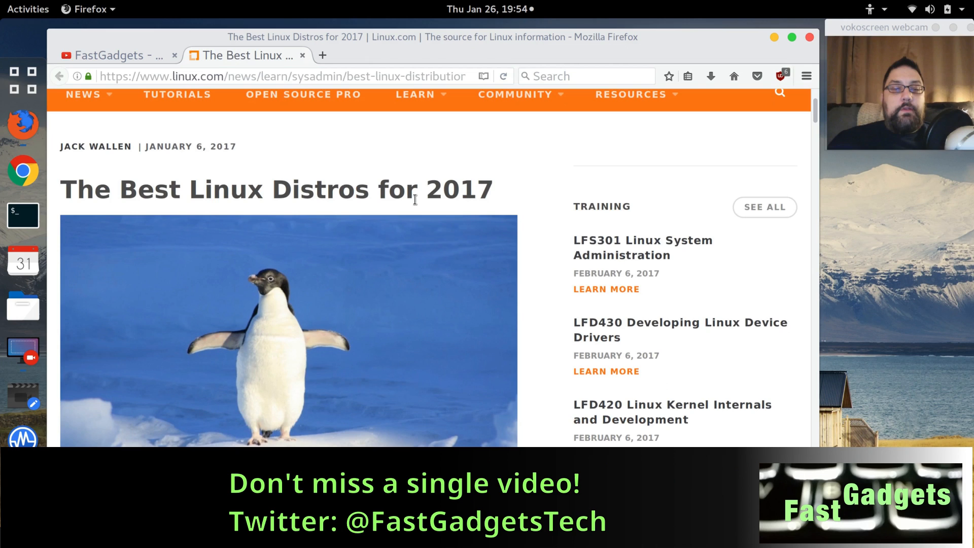
pyautogui.scroll(-3)
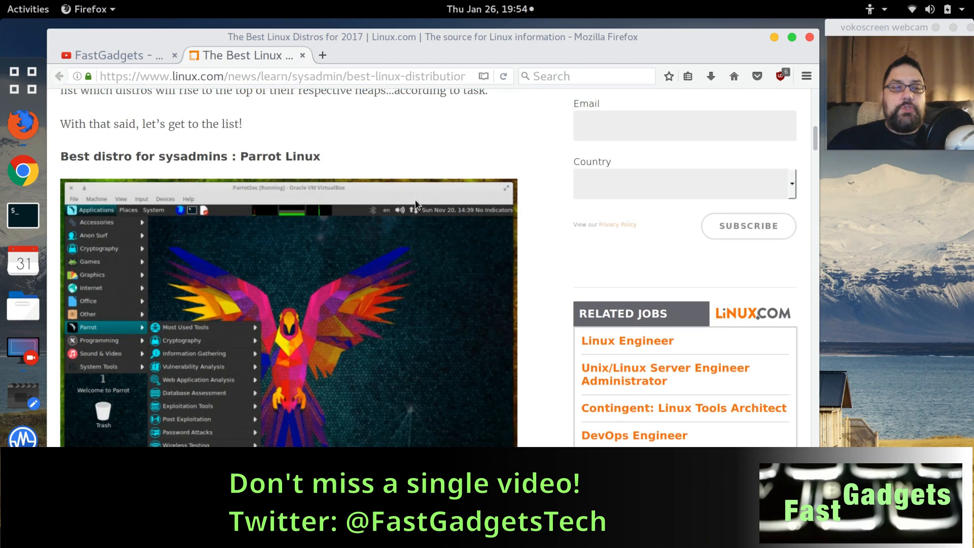
pyautogui.scroll(-3)
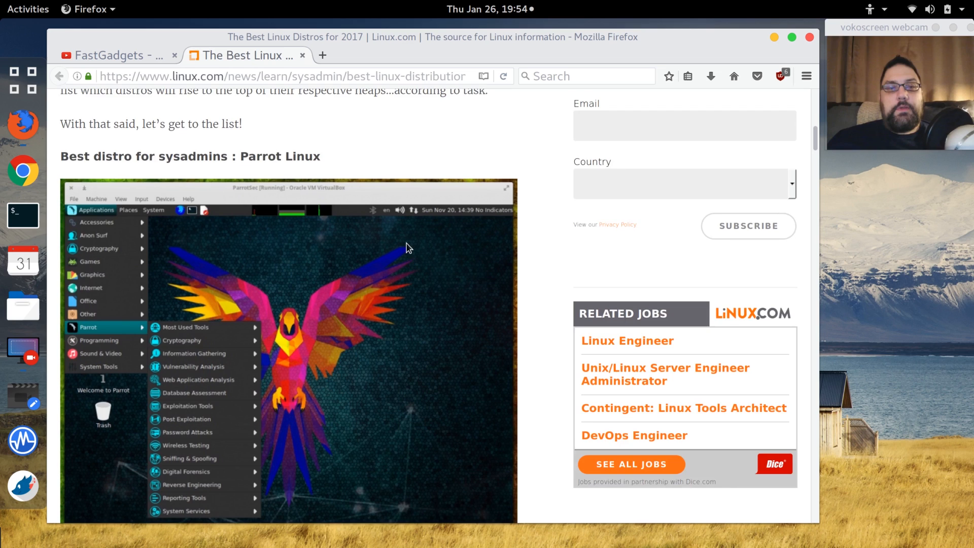
pyautogui.scroll(-3)
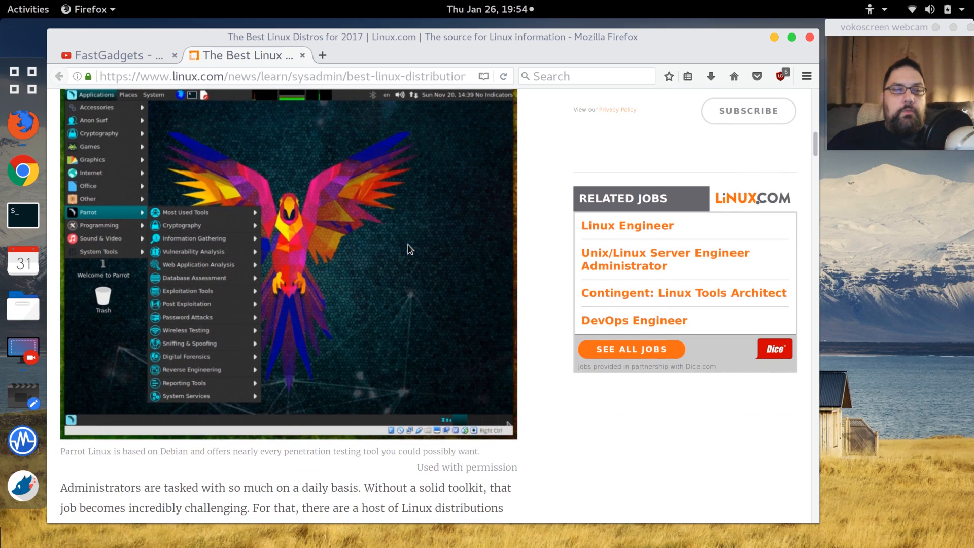
pyautogui.moveTo(416, 254)
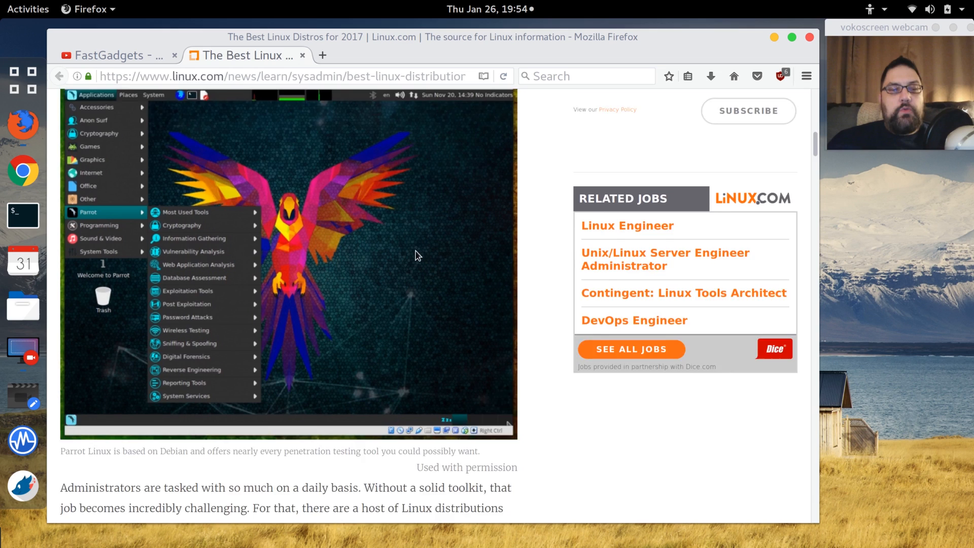
pyautogui.scroll(-3)
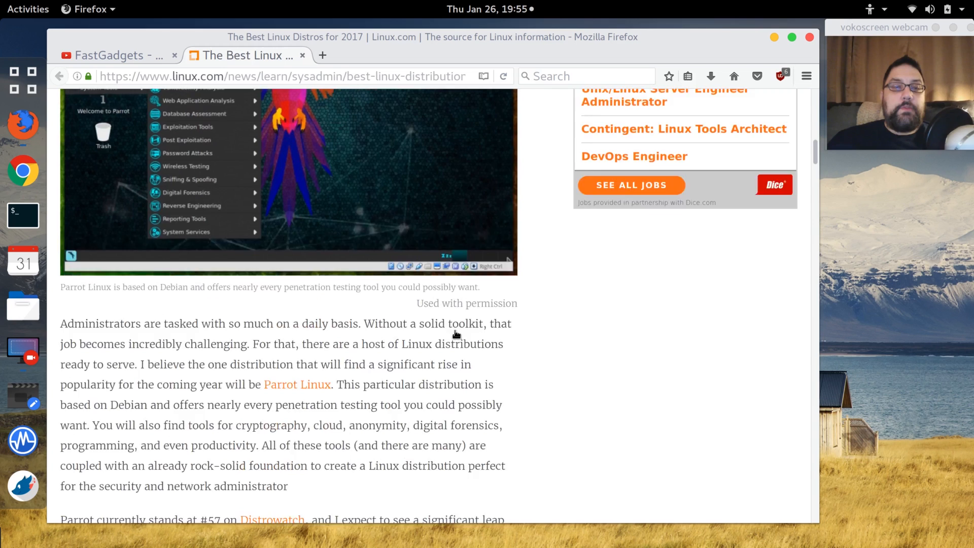
pyautogui.scroll(-3)
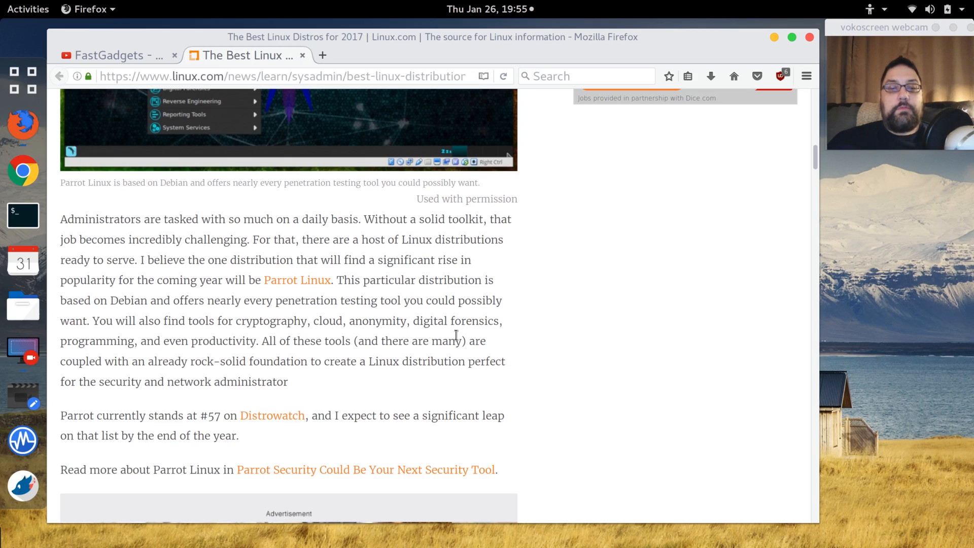
pyautogui.scroll(-3)
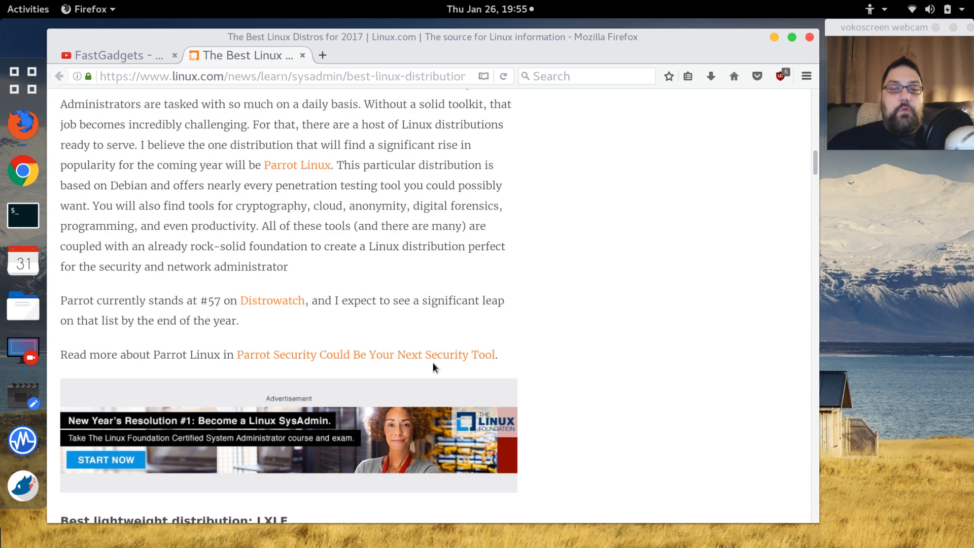
# Scroll through the LXLE entry down to the Elementary OS heading
pyautogui.scroll(-3)
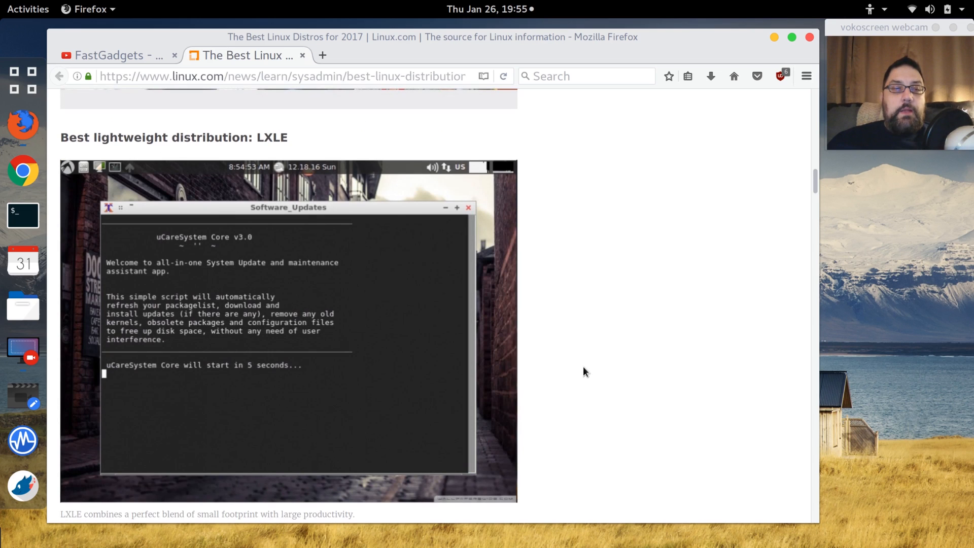
pyautogui.scroll(-3)
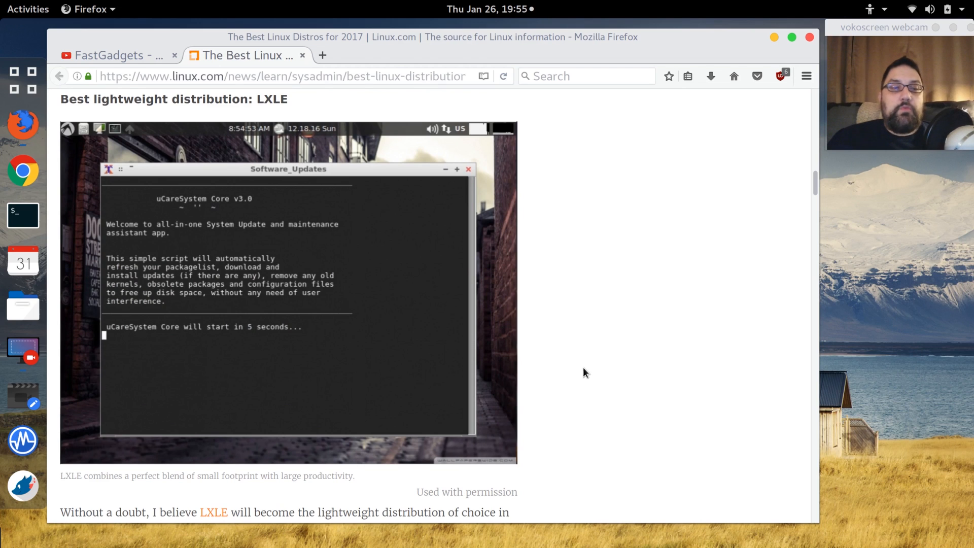
pyautogui.scroll(-3)
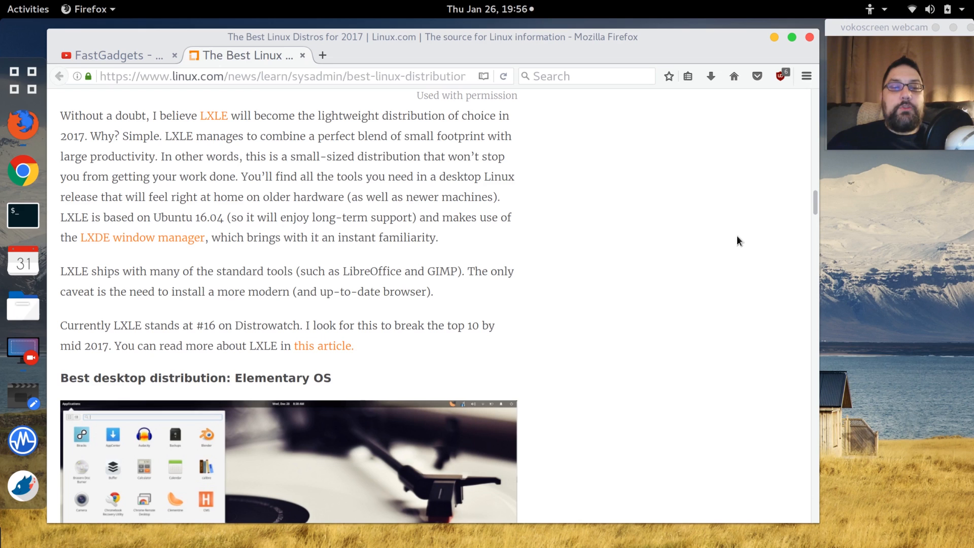
pyautogui.moveTo(692, 281)
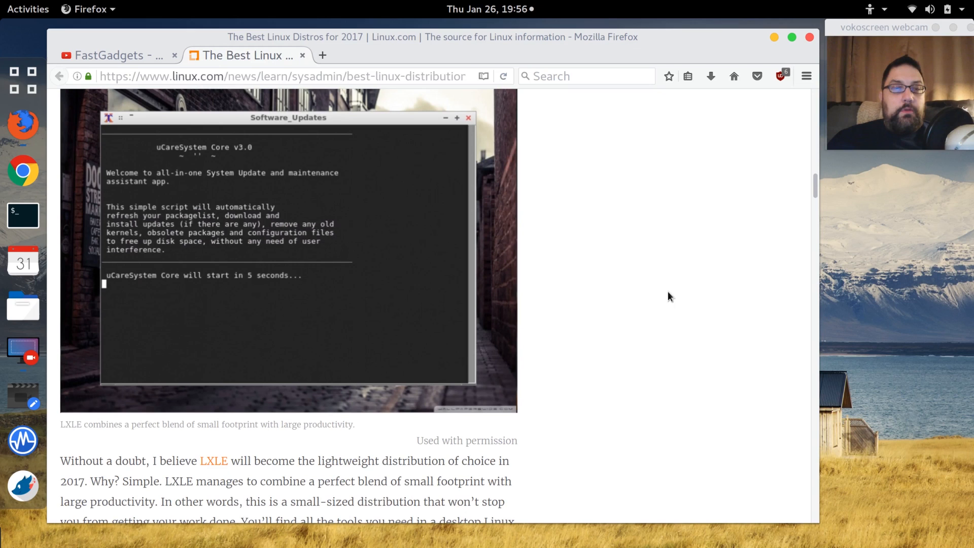
pyautogui.moveTo(598, 304)
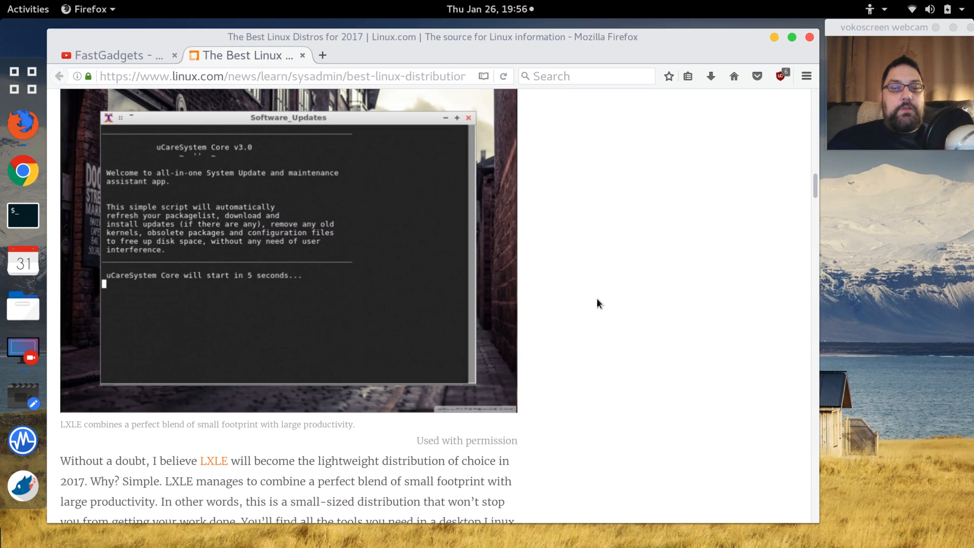
pyautogui.scroll(-3)
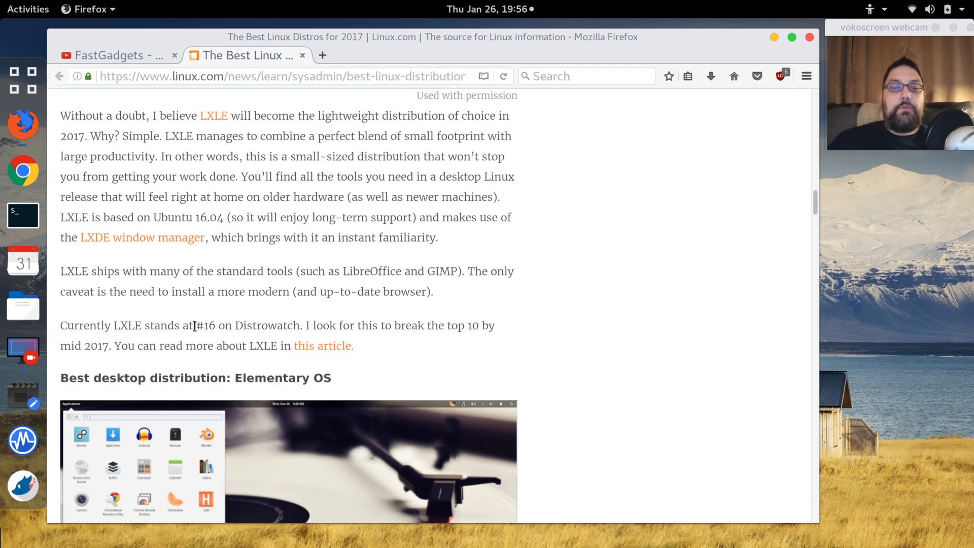
# Scroll past the Elementary OS screenshot and description to the Gentoo heading
pyautogui.scroll(-3)
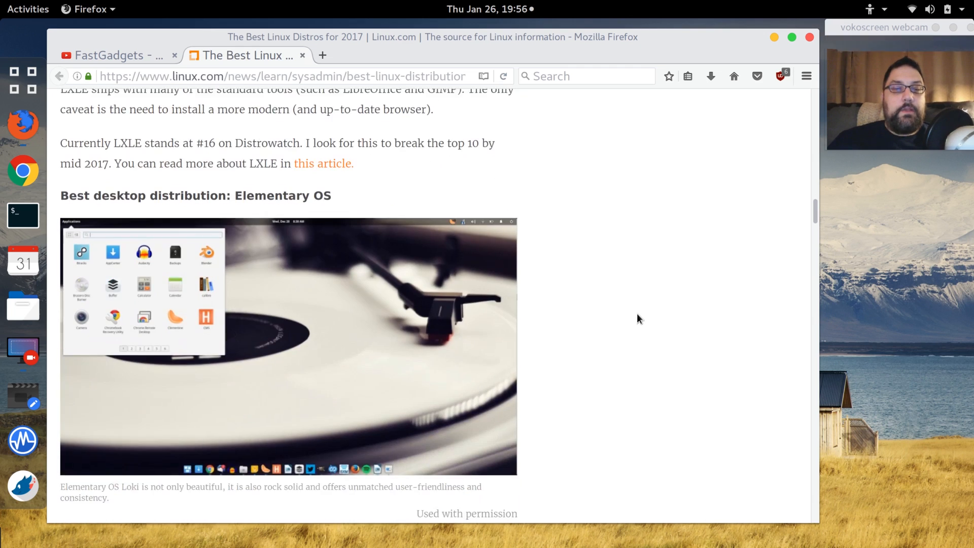
pyautogui.scroll(-3)
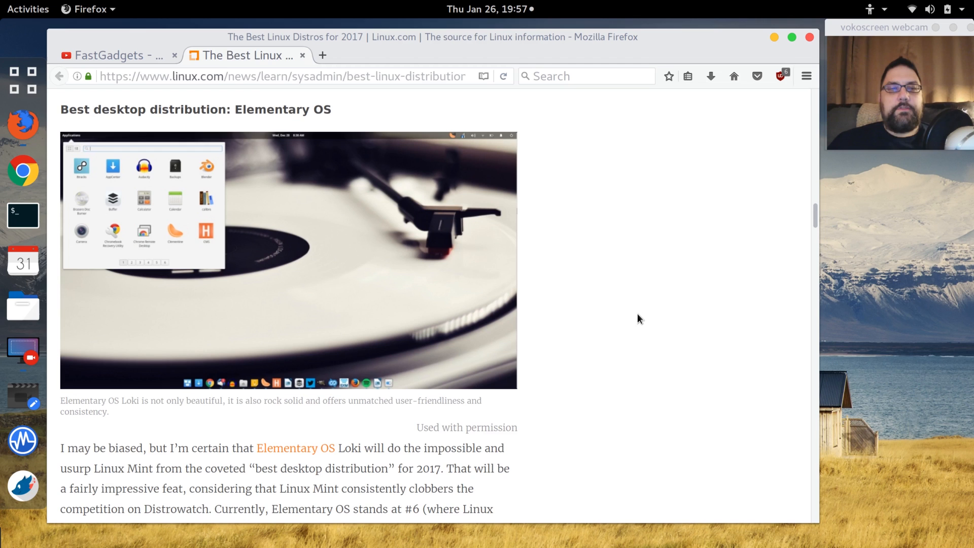
pyautogui.scroll(-3)
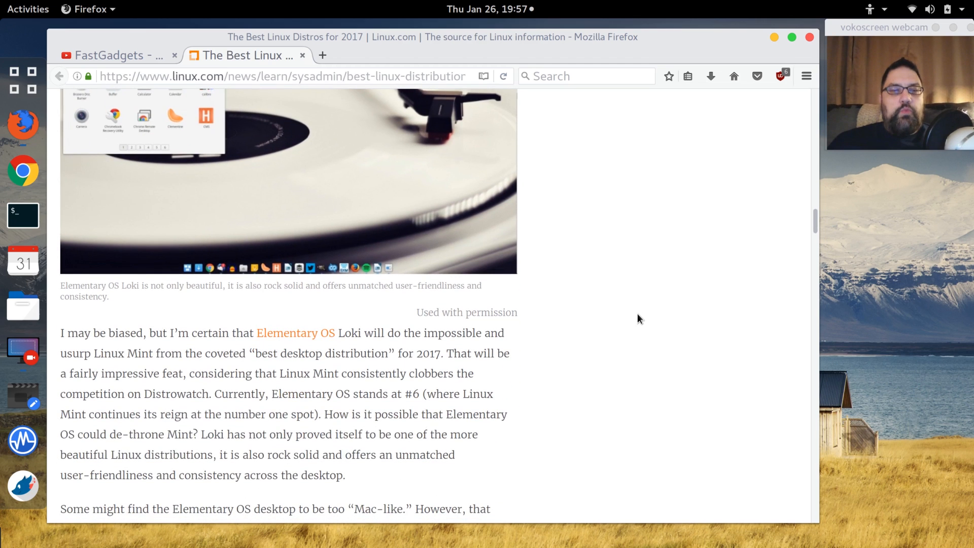
pyautogui.scroll(-3)
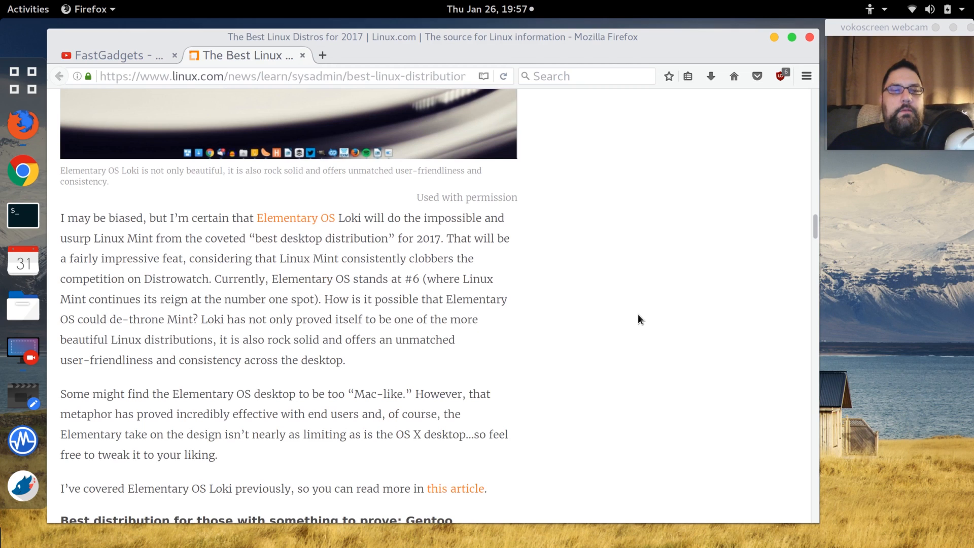
pyautogui.scroll(-3)
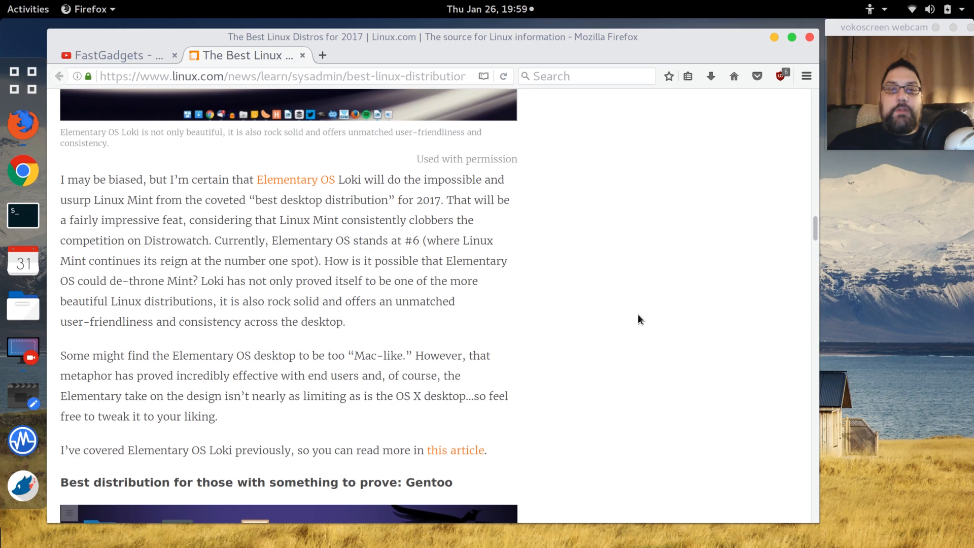
pyautogui.scroll(3)
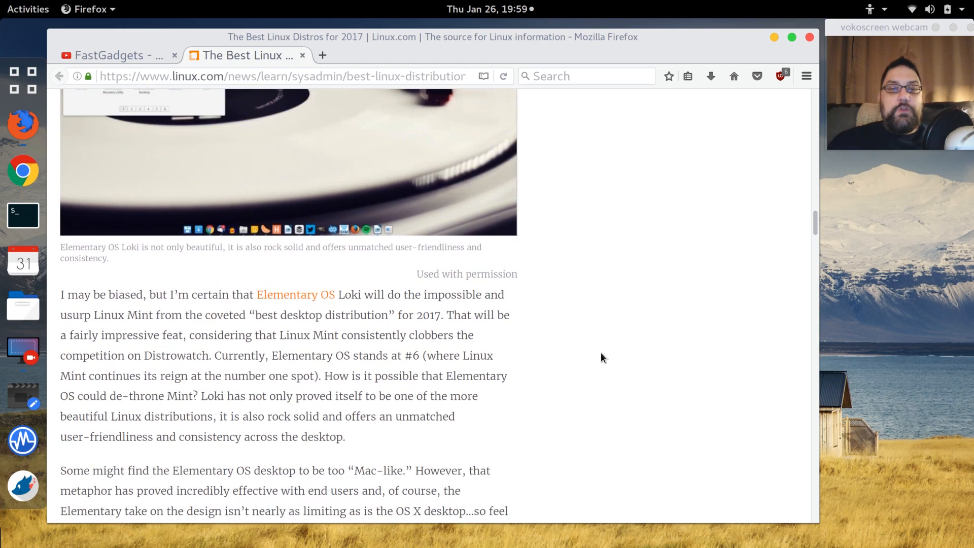
pyautogui.scroll(3)
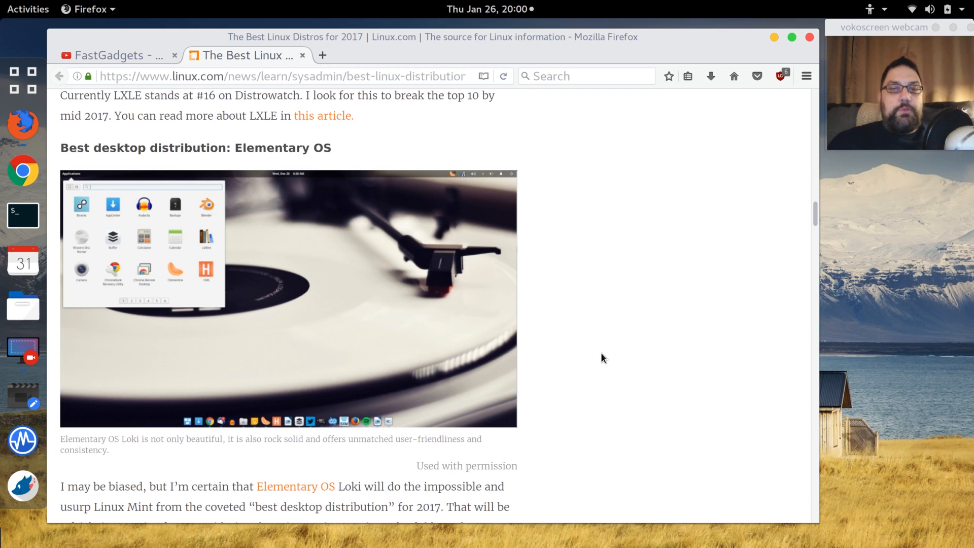
pyautogui.scroll(-3)
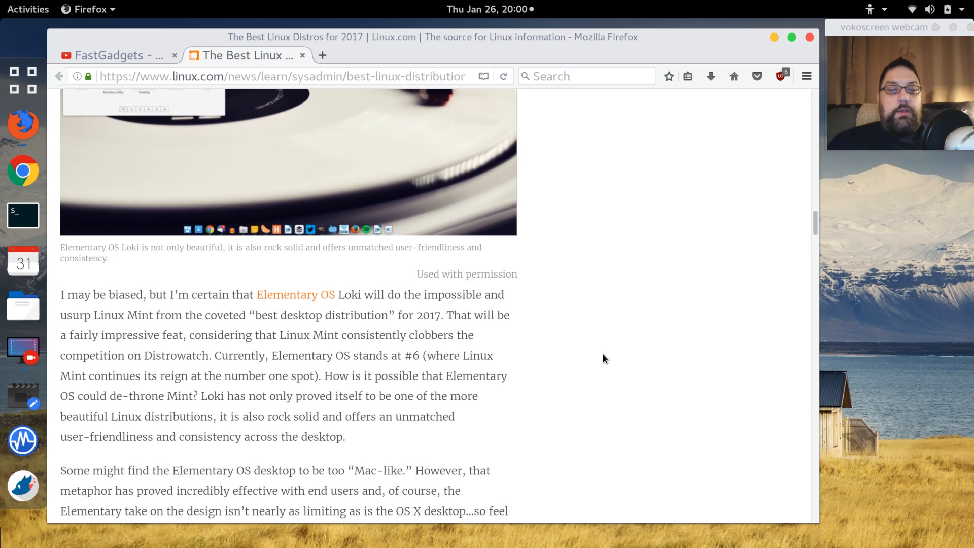
pyautogui.scroll(-3)
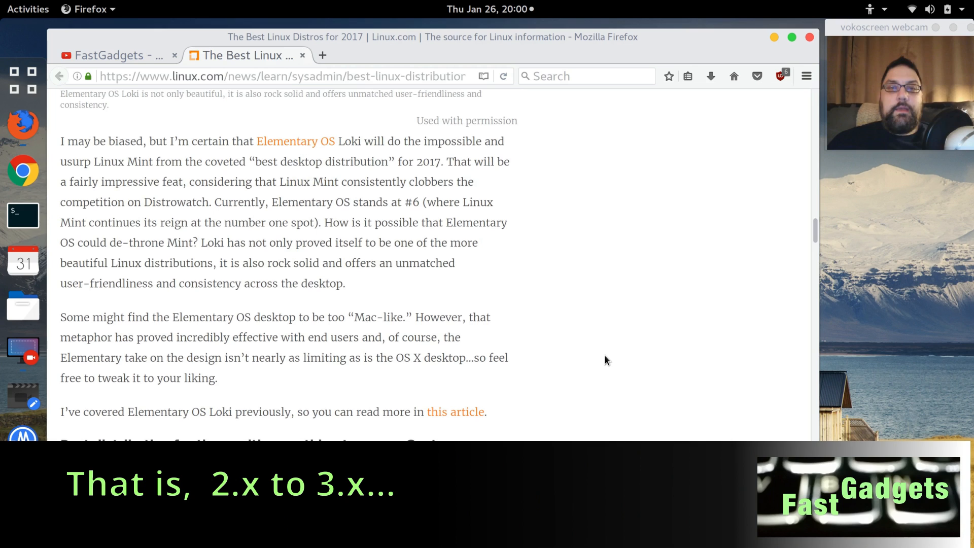
pyautogui.scroll(-3)
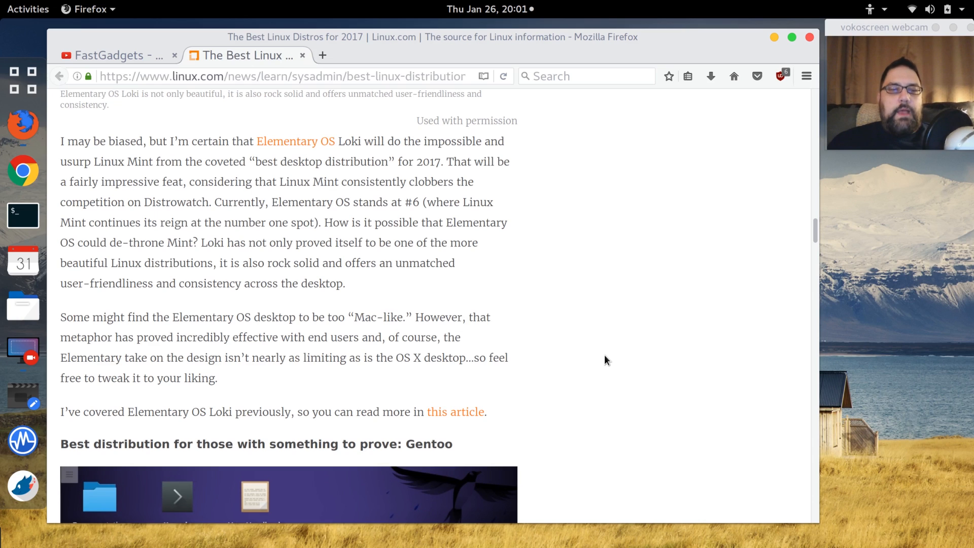
# Glimpse the Gentoo screenshot, then return up to the Elementary OS heading
pyautogui.scroll(-3)
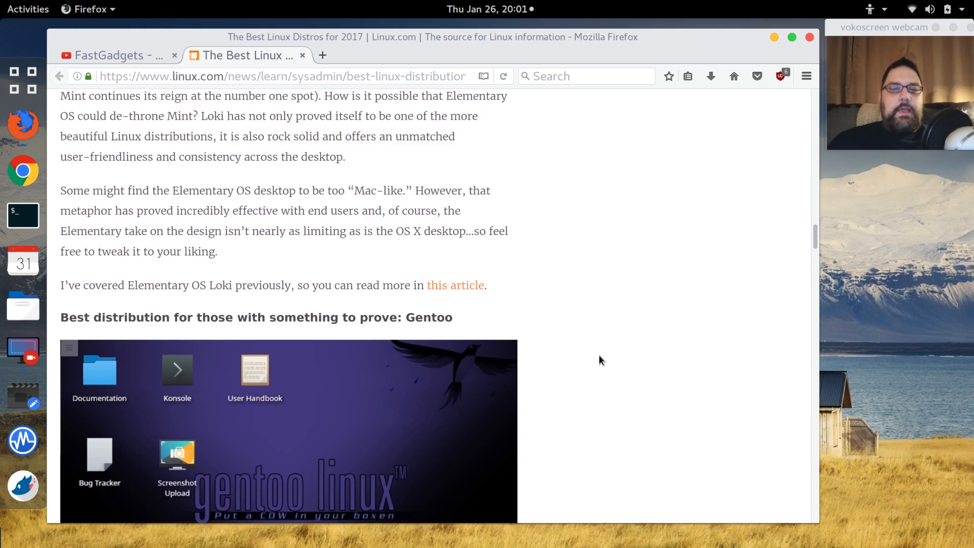
pyautogui.scroll(3)
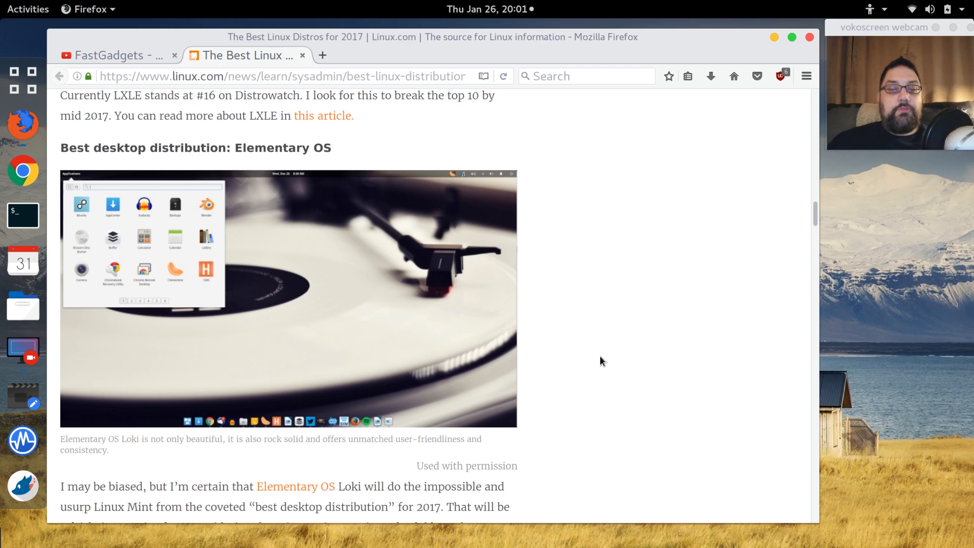
# Scroll down to the full Gentoo screenshot and the start of its description
pyautogui.scroll(-3)
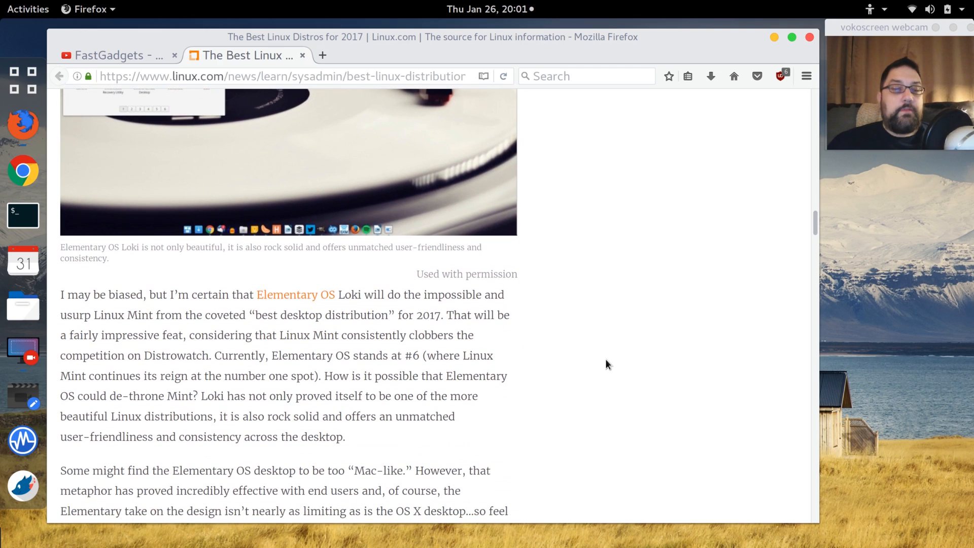
pyautogui.scroll(-3)
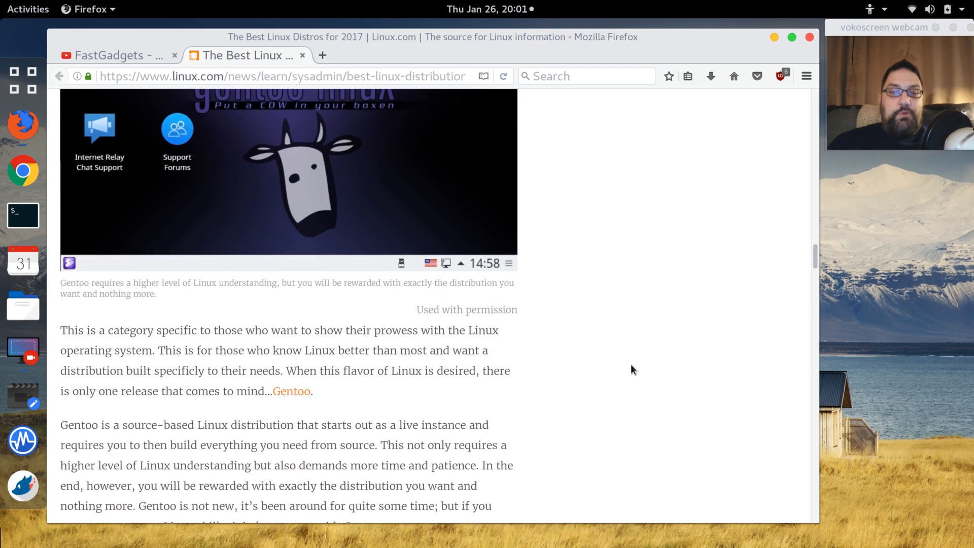
# Scroll down to finish the Gentoo description, ending at the advertisement
pyautogui.scroll(-3)
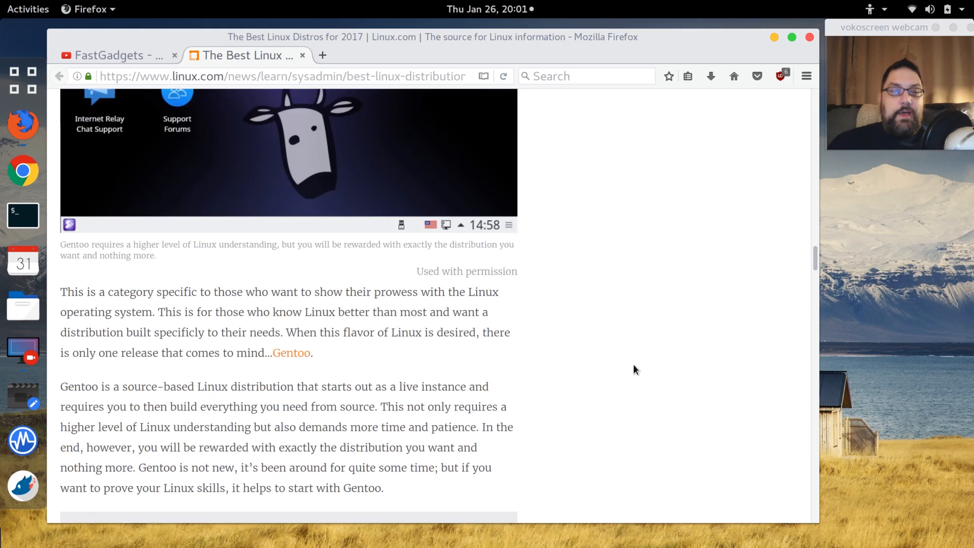
pyautogui.scroll(-3)
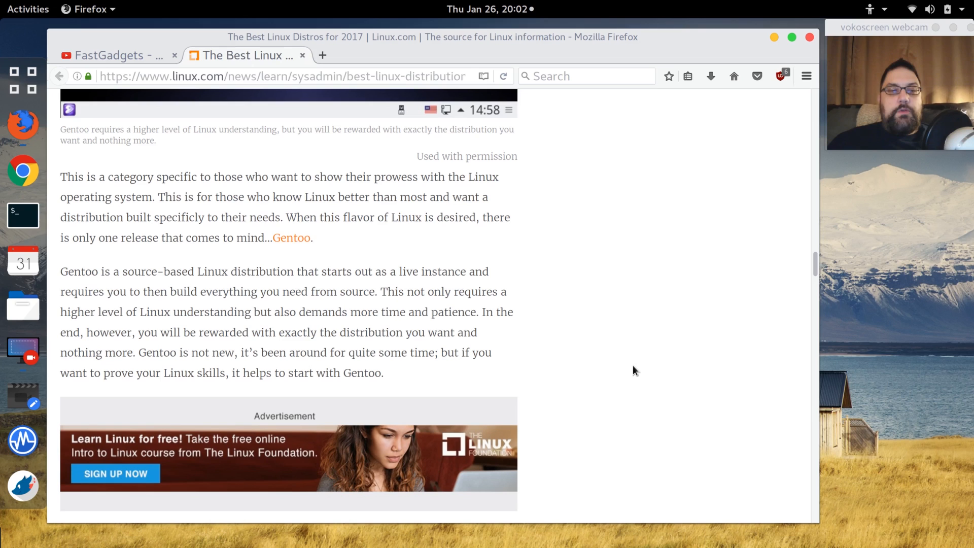
pyautogui.moveTo(582, 365)
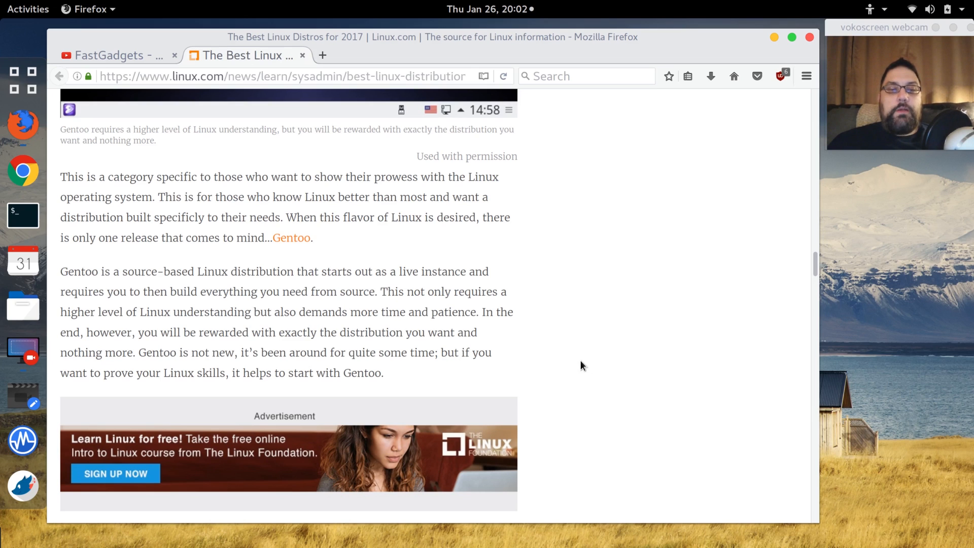
# Scroll past the Snappy Ubuntu Core IoT section to the CentOS heading and screenshot
pyautogui.scroll(-3)
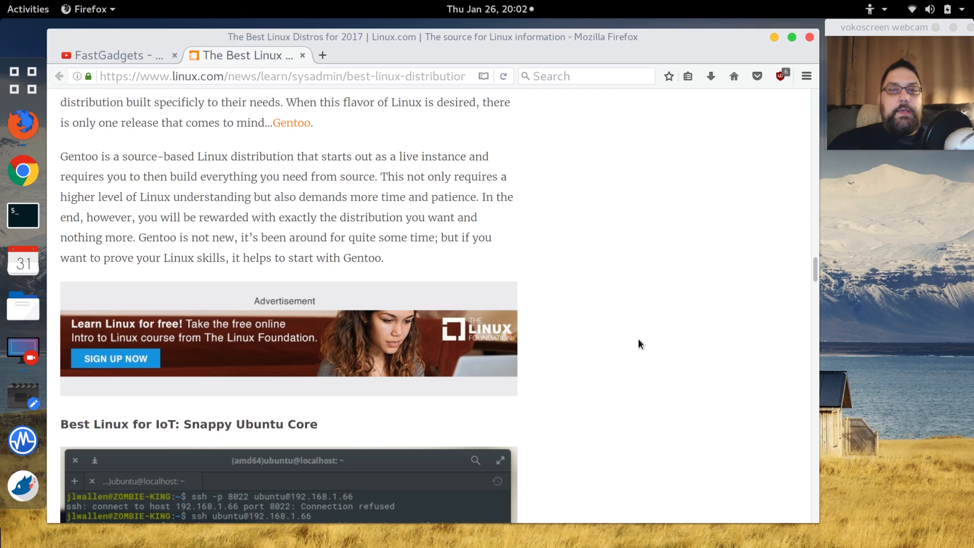
pyautogui.scroll(-3)
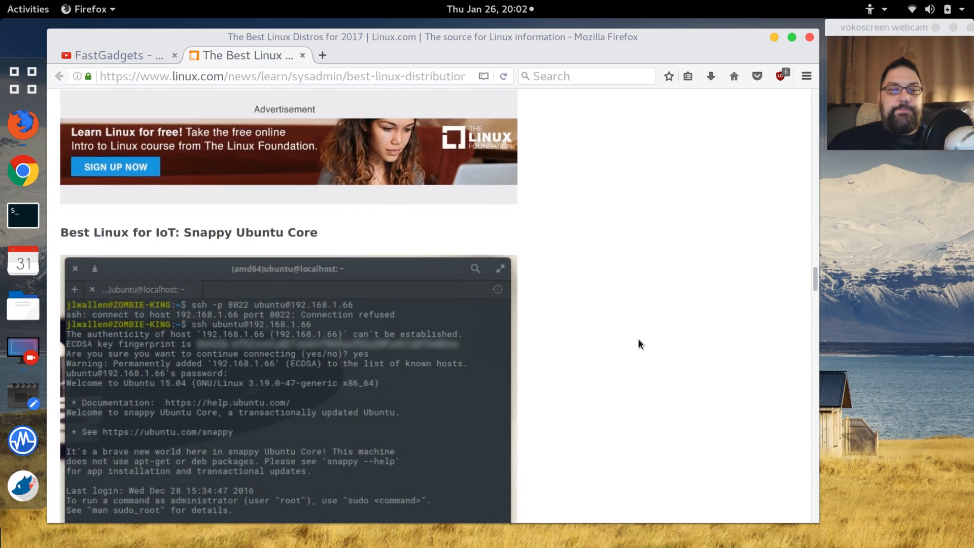
pyautogui.scroll(-3)
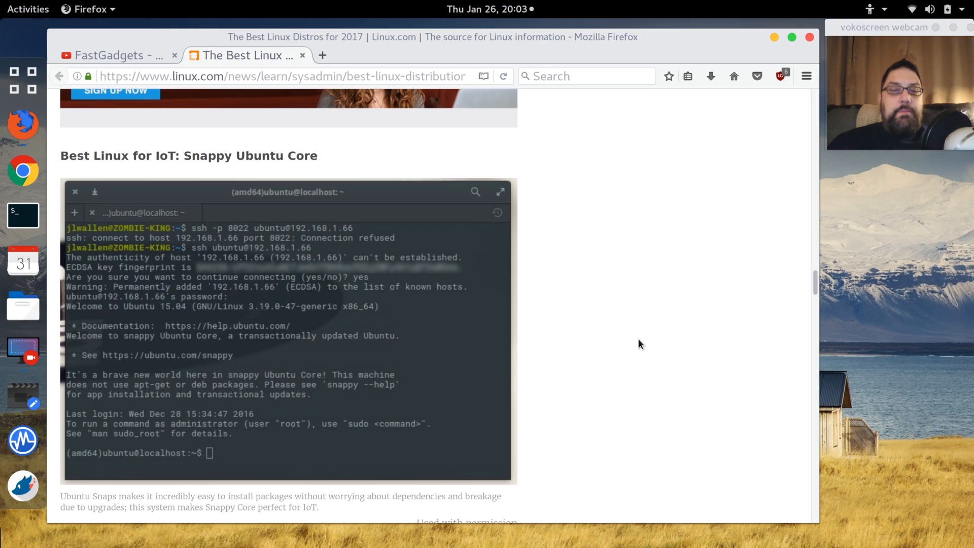
pyautogui.scroll(-3)
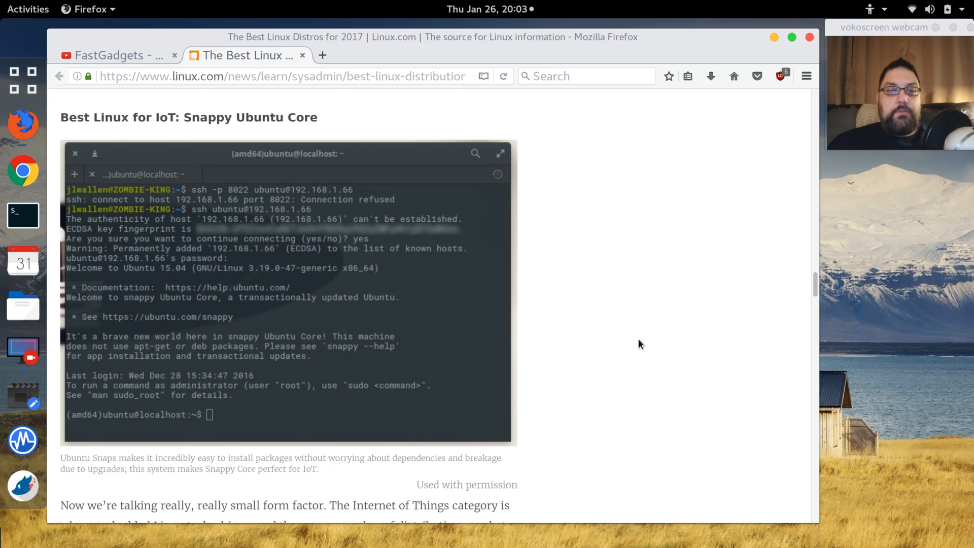
pyautogui.scroll(-3)
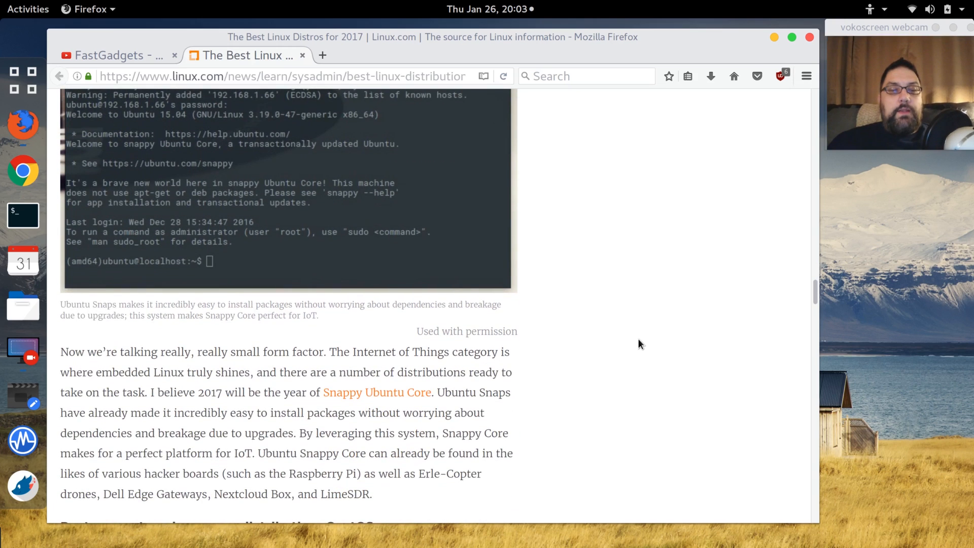
pyautogui.scroll(-3)
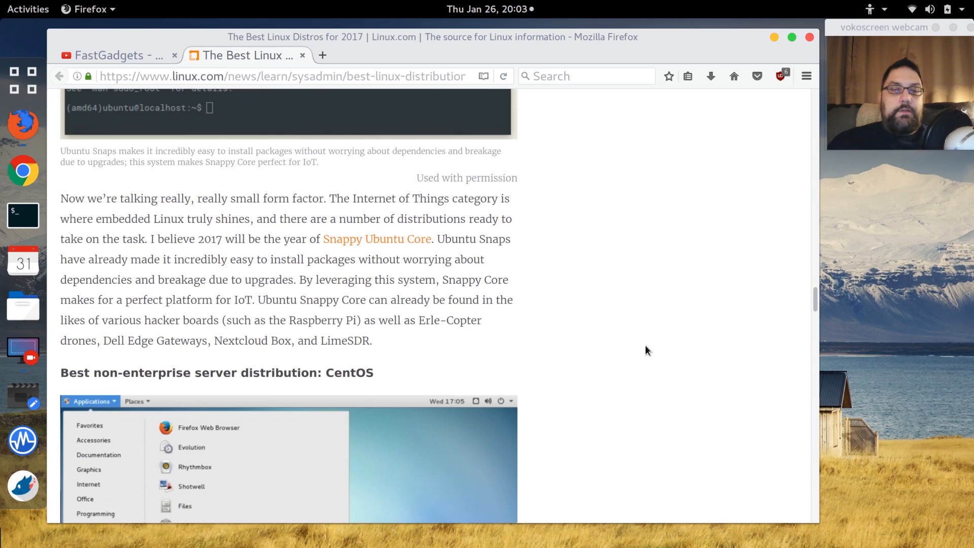
pyautogui.scroll(-3)
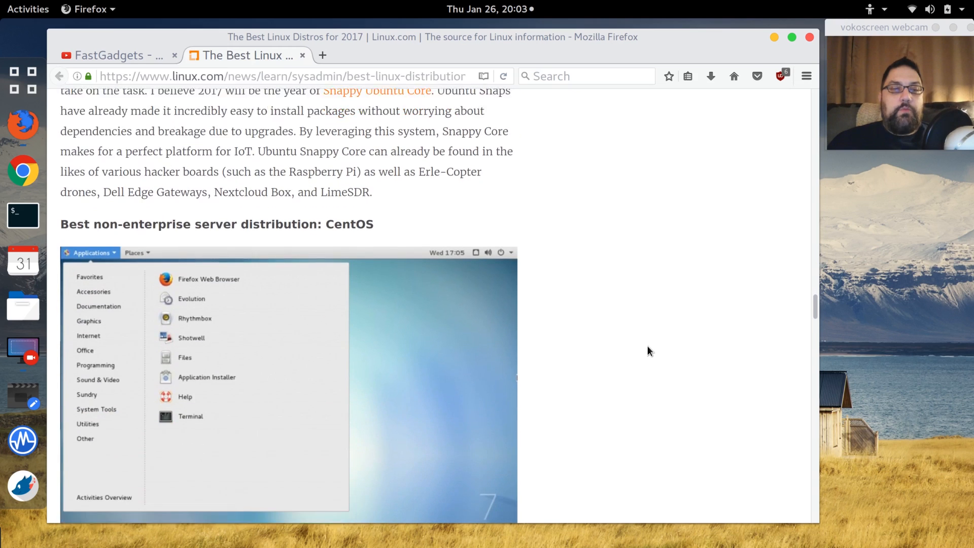
# Scroll through the CentOS description to the 'Best enterprise server distribution: RHEL' heading
pyautogui.scroll(-3)
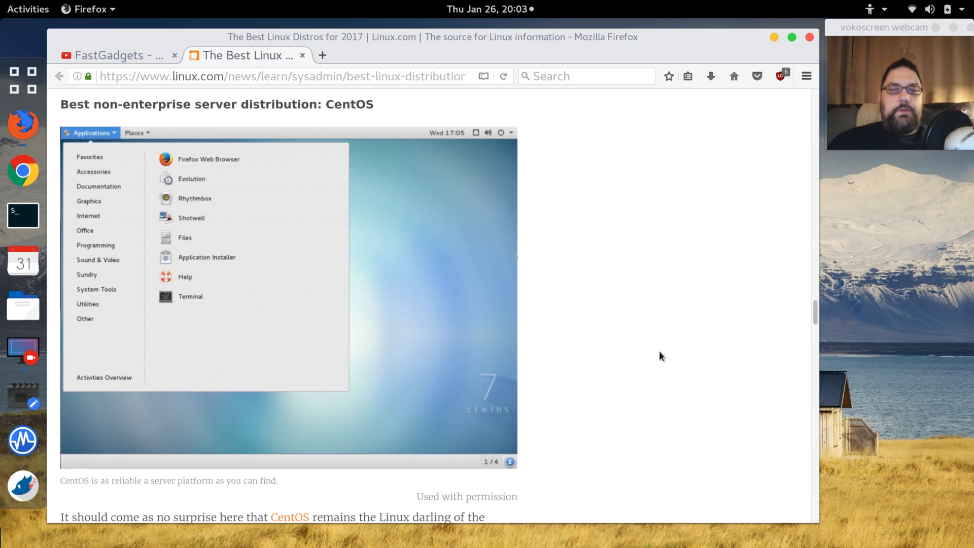
pyautogui.moveTo(244, 378)
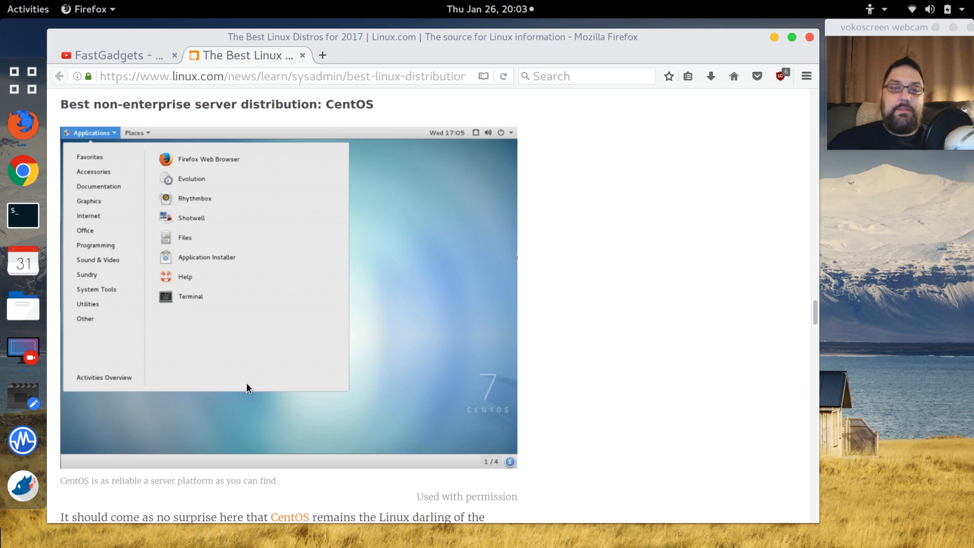
pyautogui.moveTo(485, 374)
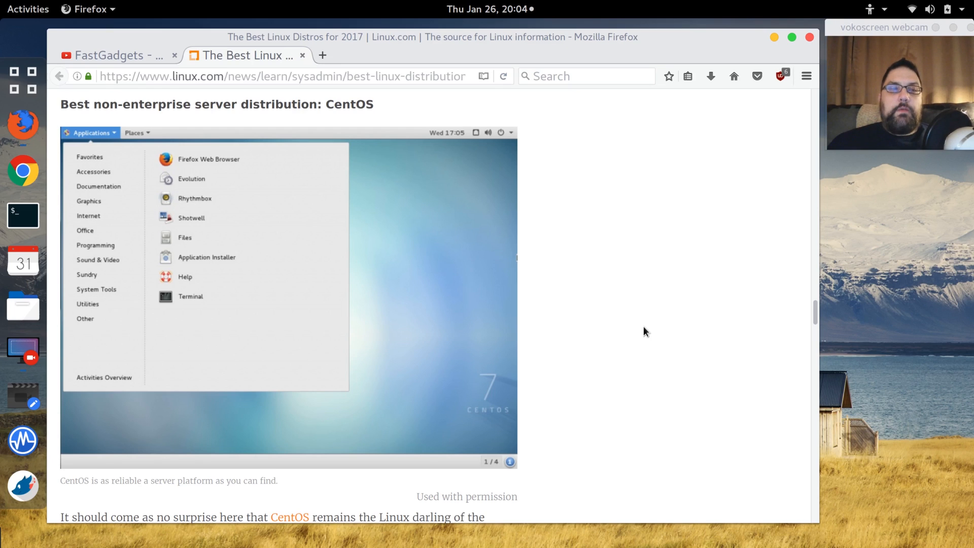
pyautogui.moveTo(468, 243)
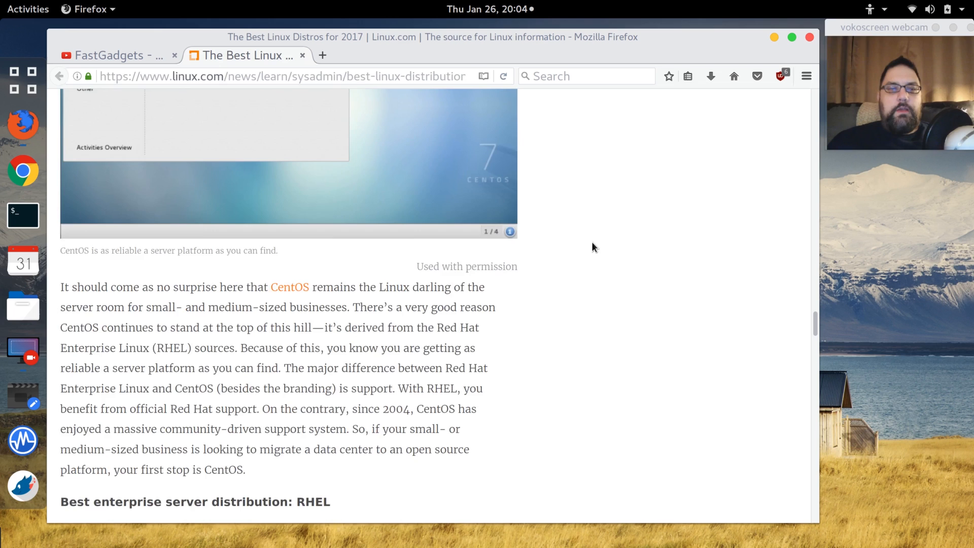
pyautogui.scroll(-3)
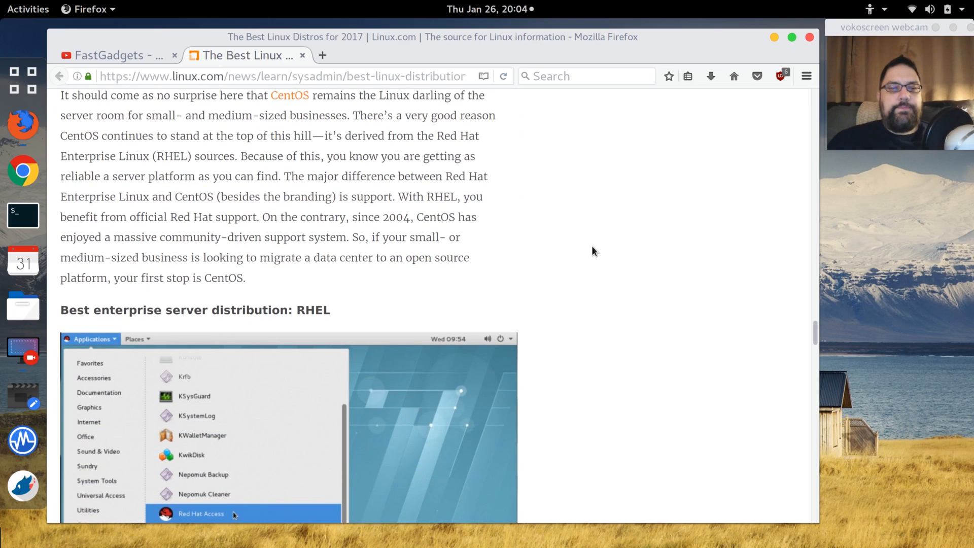
# Scroll past the RHEL screenshot to its paragraphs on Red Hat's market share
pyautogui.scroll(-3)
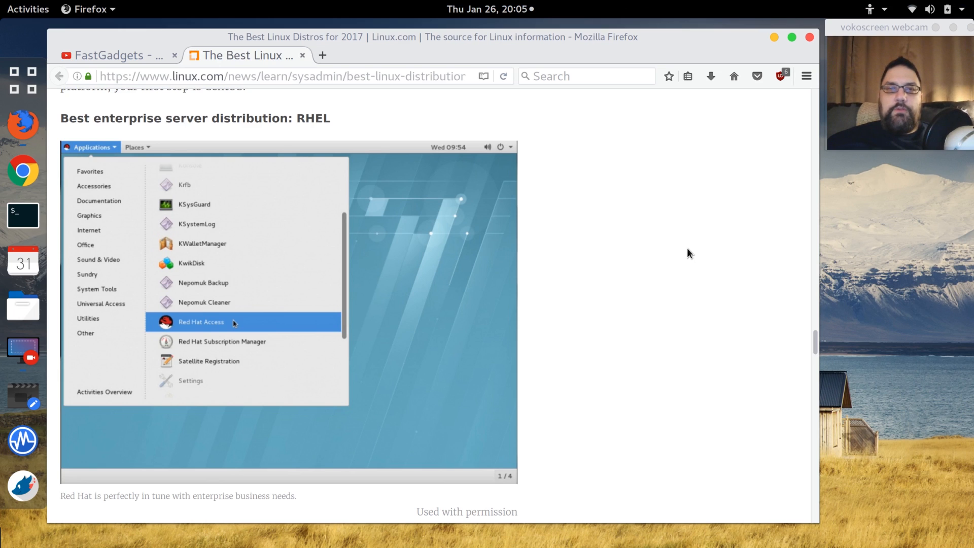
pyautogui.moveTo(567, 232)
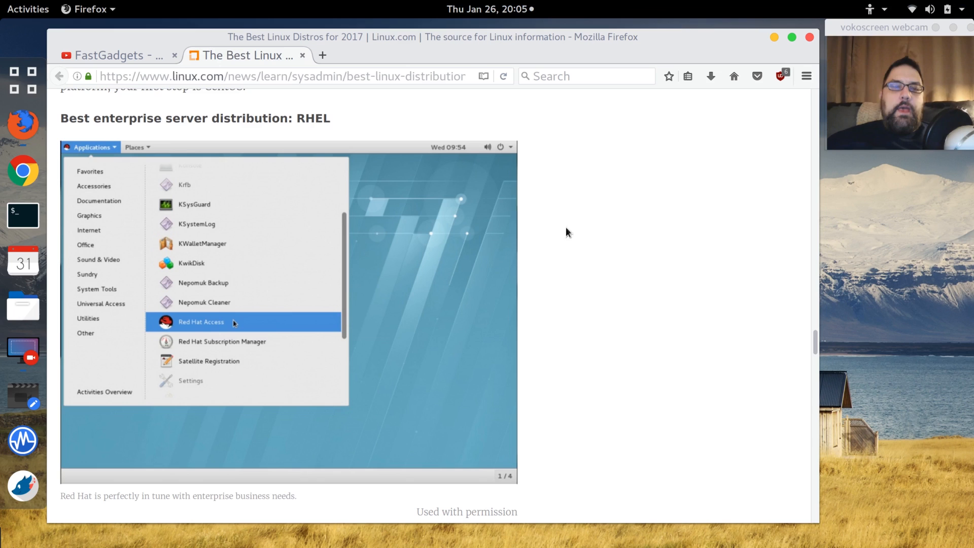
pyautogui.moveTo(611, 274)
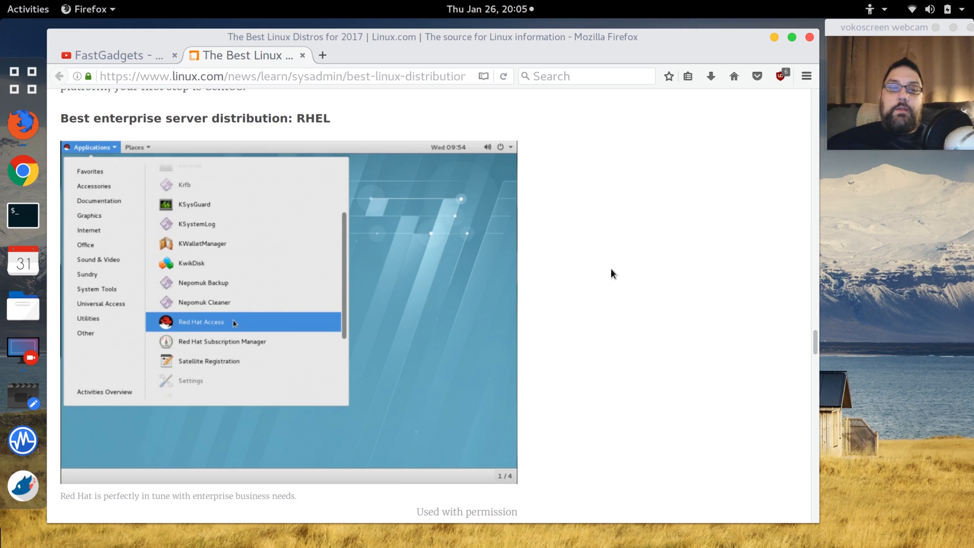
pyautogui.scroll(-3)
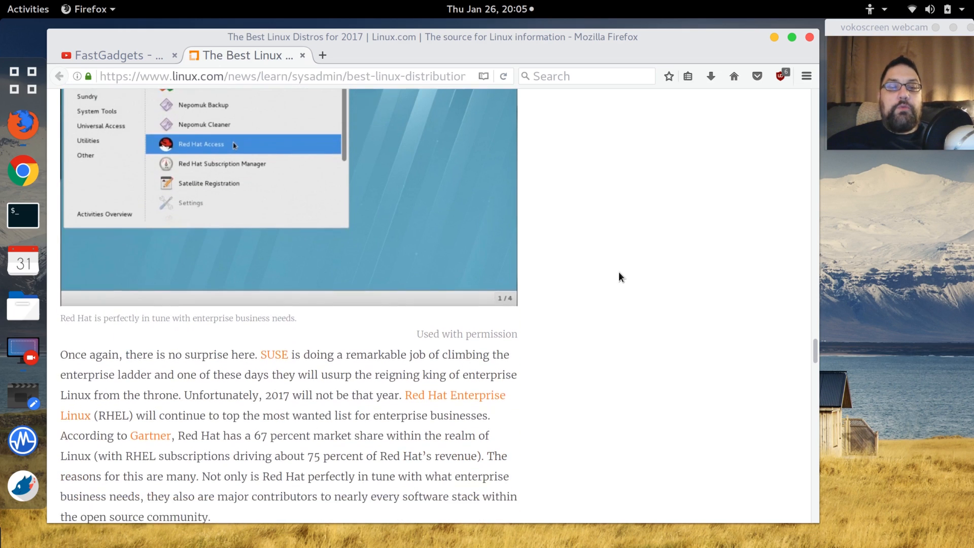
pyautogui.scroll(-3)
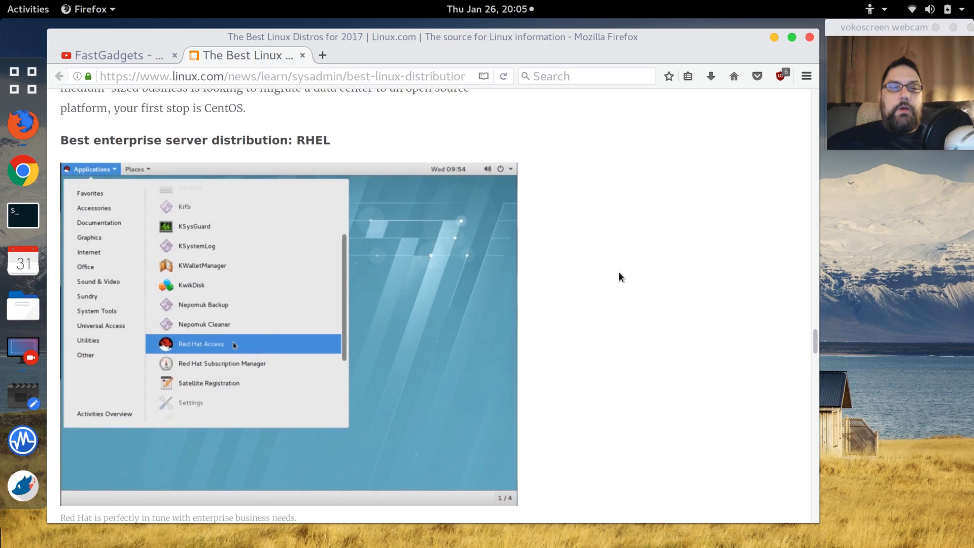
pyautogui.scroll(-3)
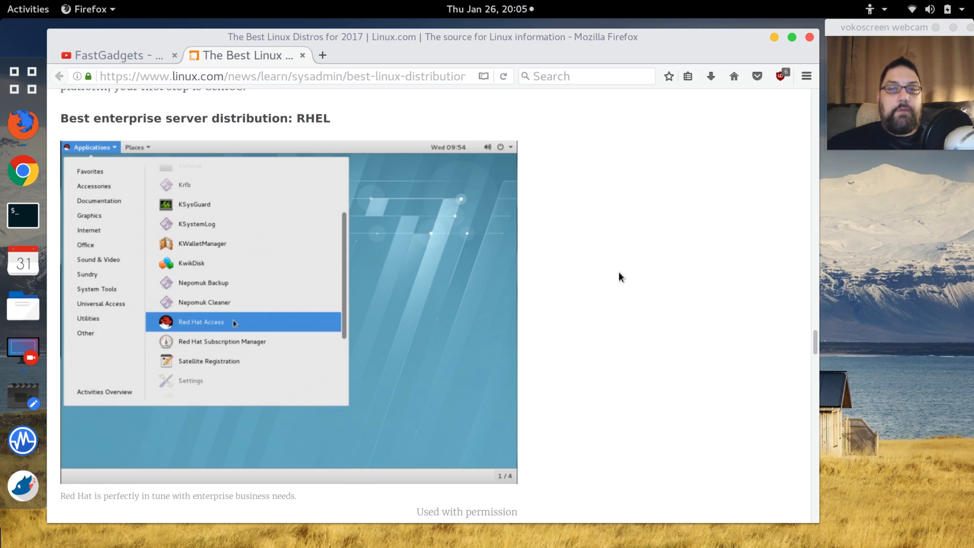
pyautogui.scroll(-3)
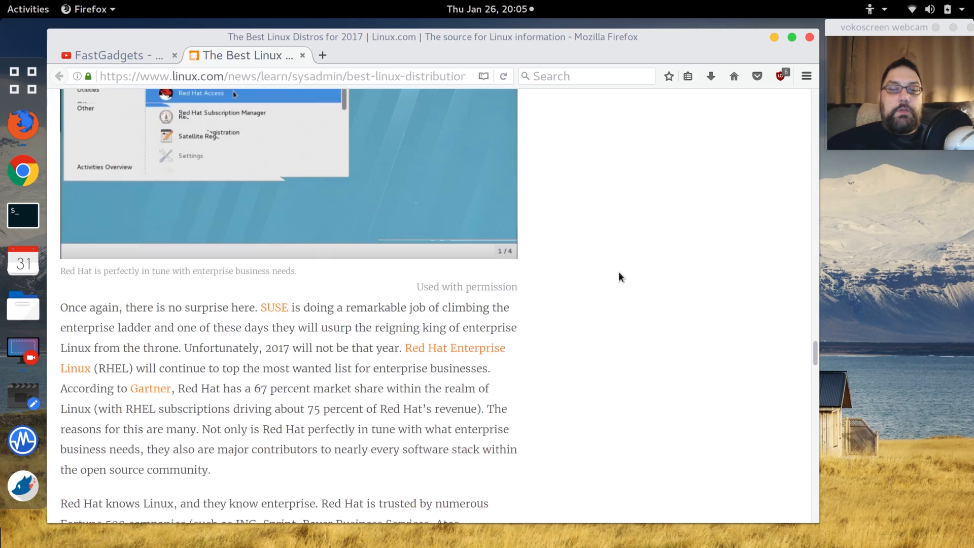
pyautogui.scroll(-3)
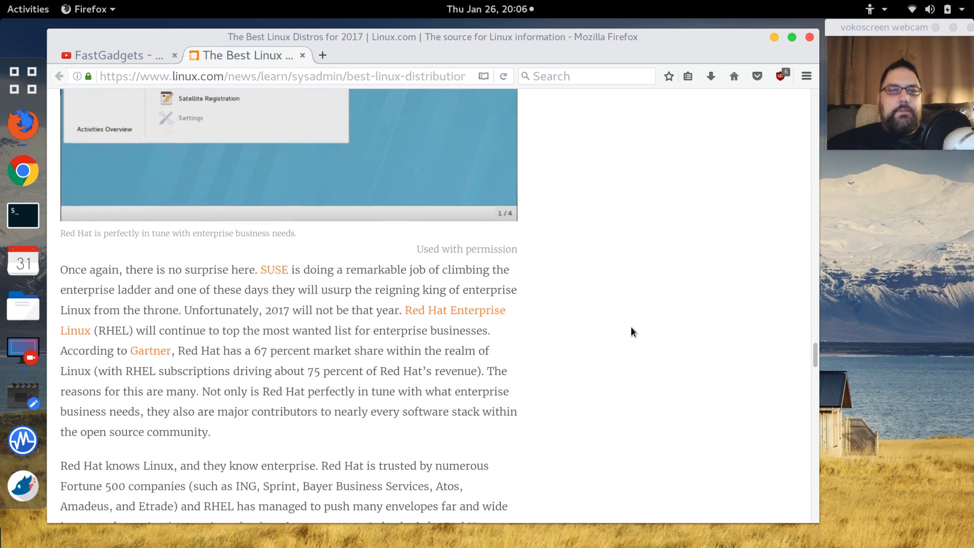
# Scroll the article back past CentOS and Snappy Ubuntu Core to the Gentoo screenshot
pyautogui.scroll(-3)
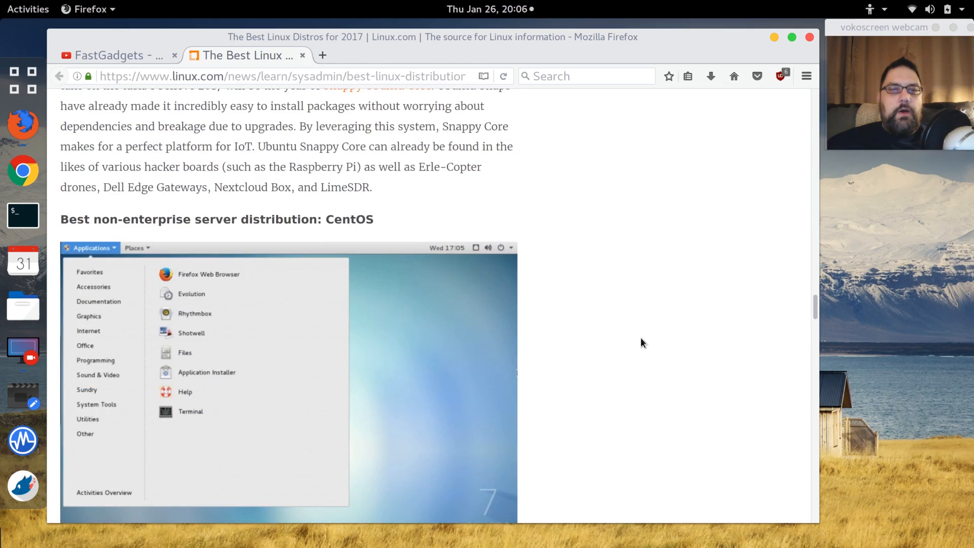
pyautogui.scroll(-3)
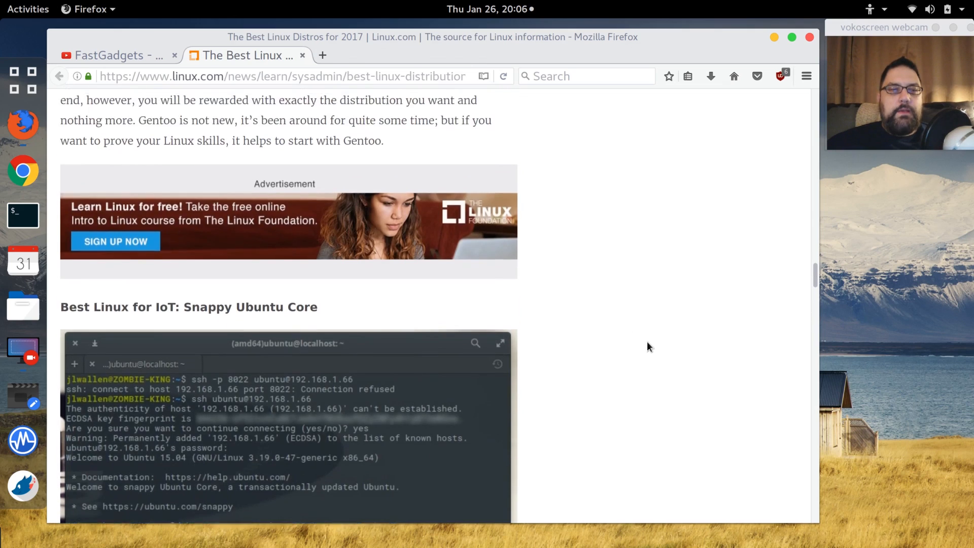
pyautogui.scroll(3)
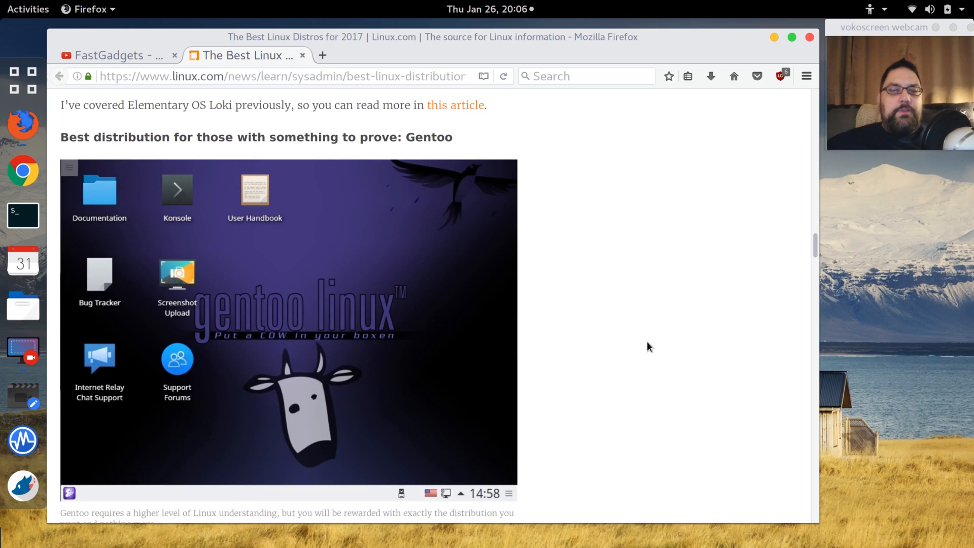
pyautogui.moveTo(653, 354)
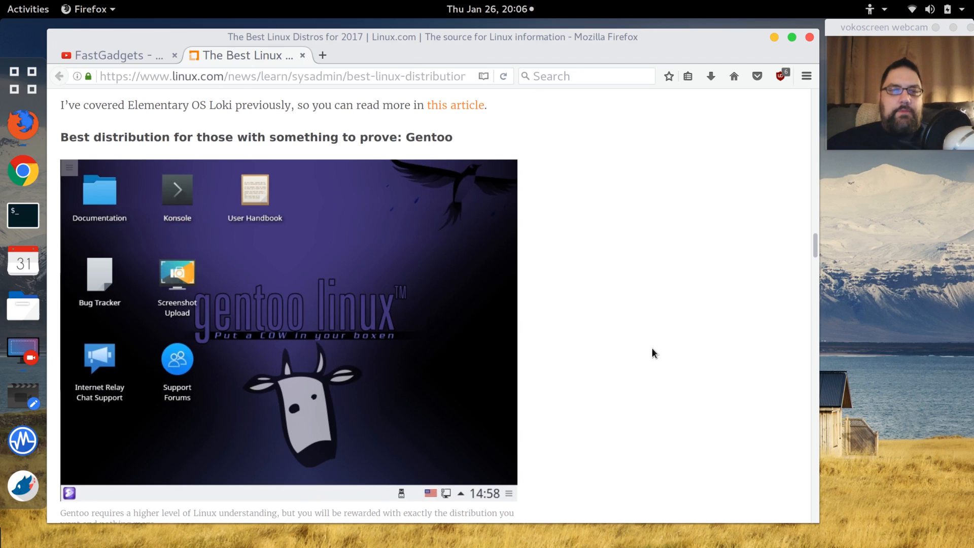